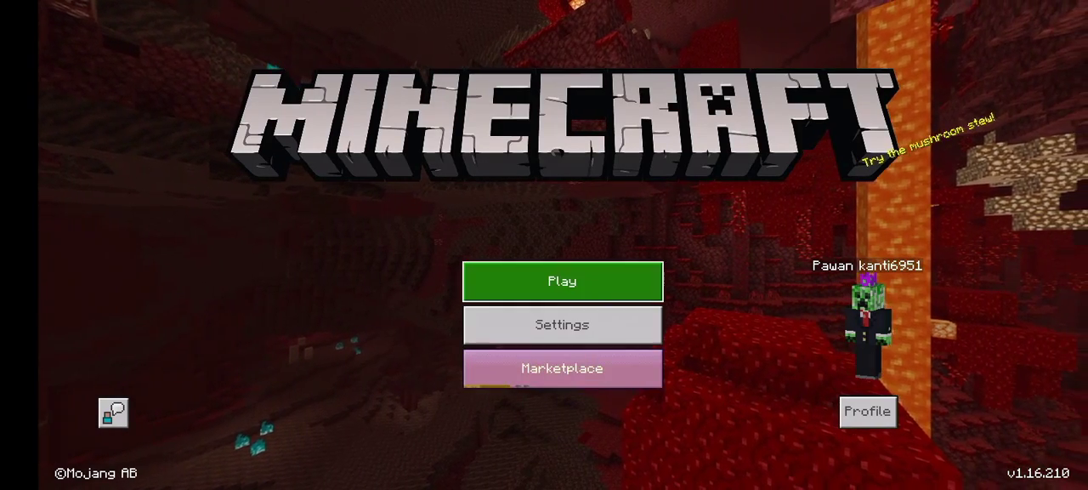
- Briefly view the saved worlds list and leave it on the way to Global Resources
click(561, 283)
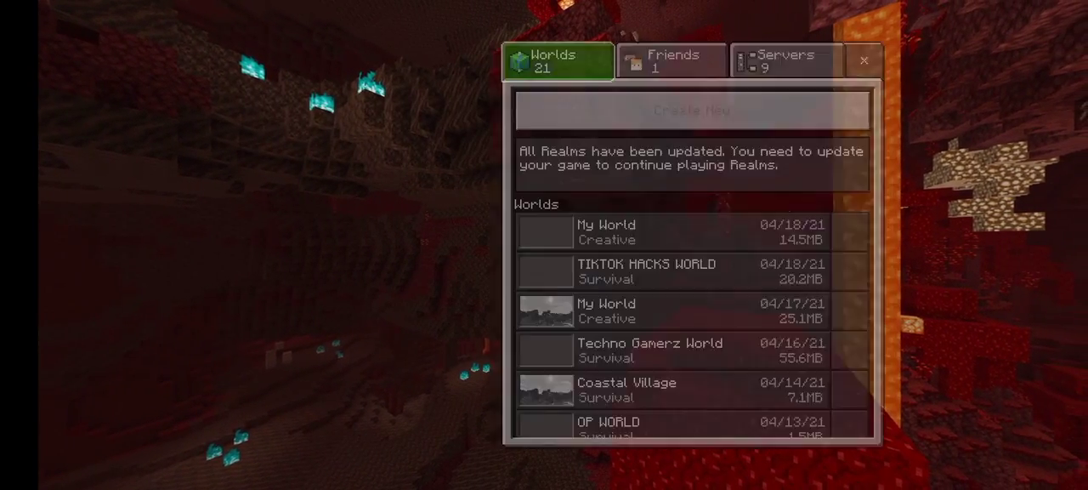
click(782, 60)
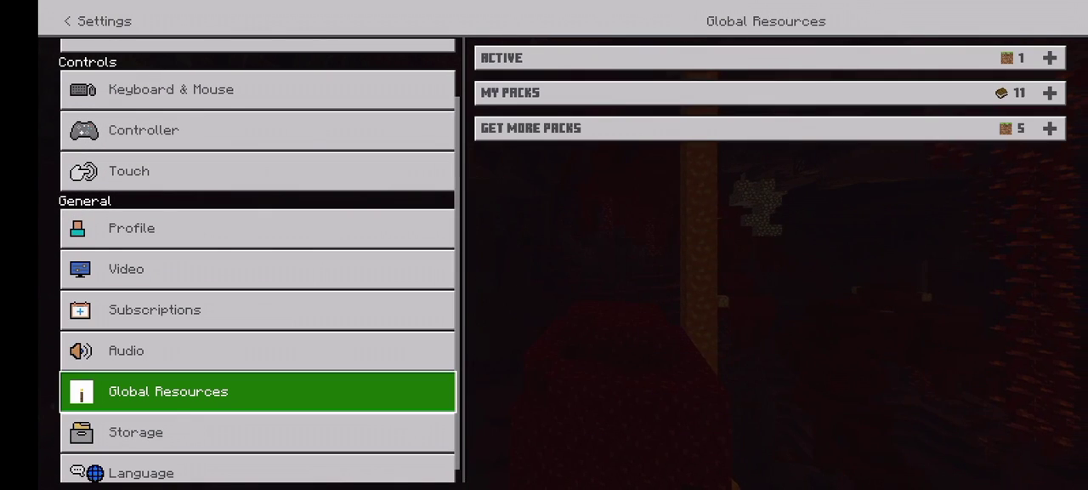
- Activate VDX Java UI v1.10 from My Packs and return to the Java-style title screen
click(765, 92)
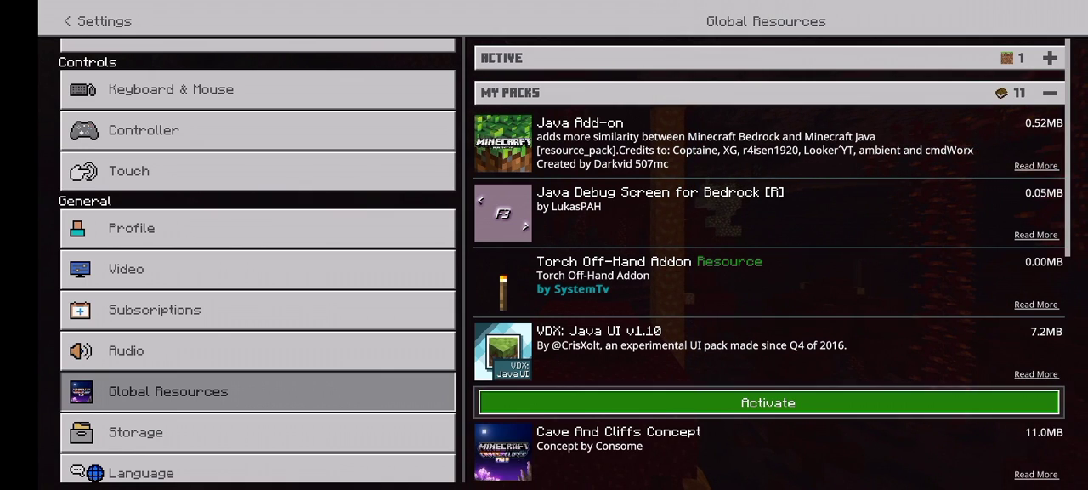
click(765, 401)
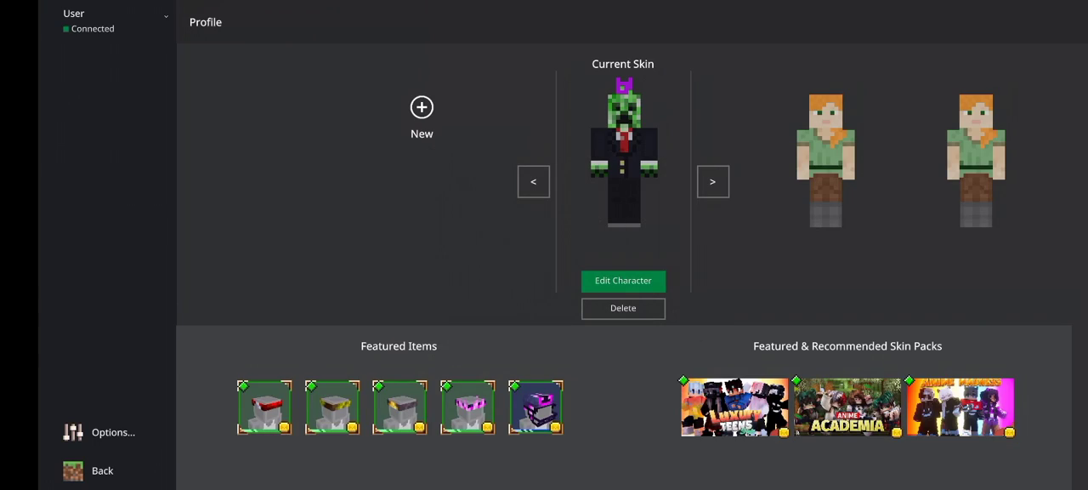
click(102, 470)
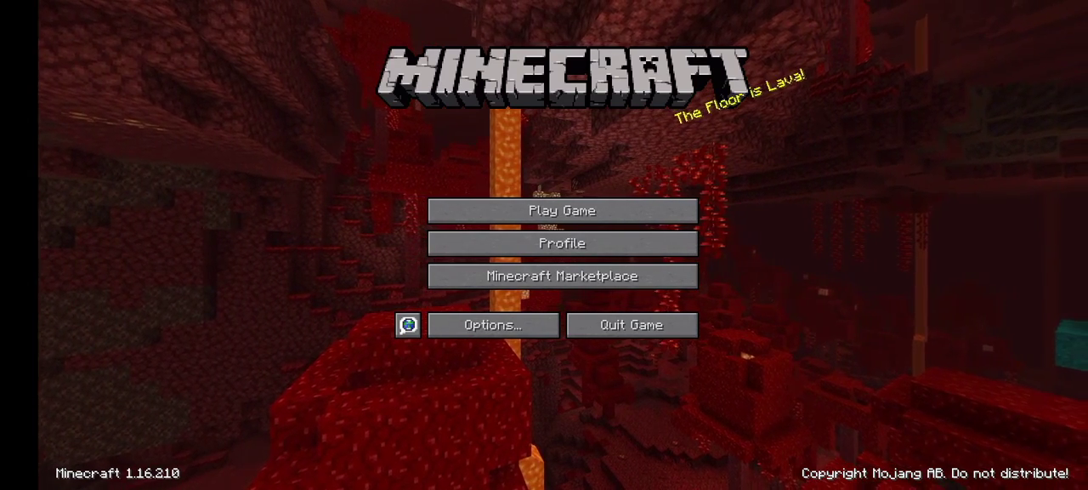
click(561, 211)
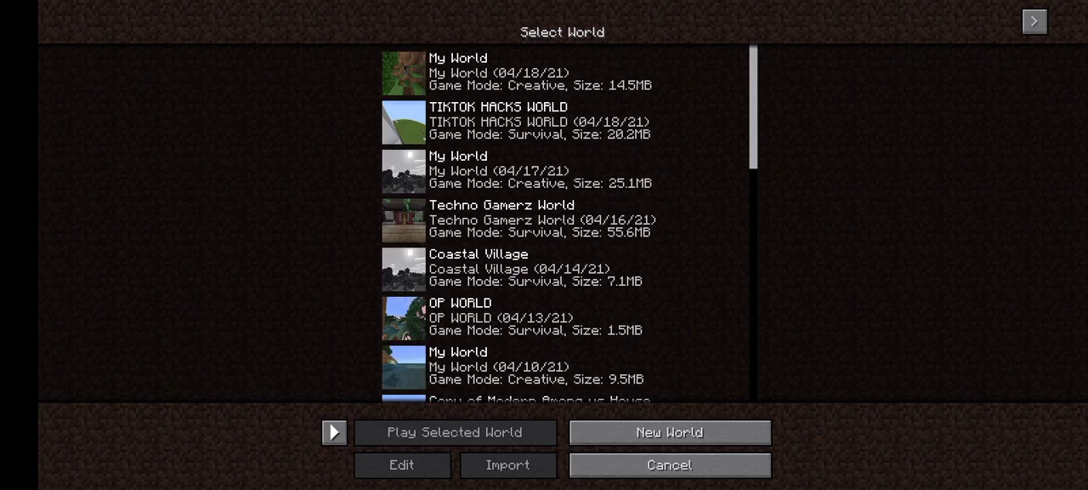
scroll(down, 3)
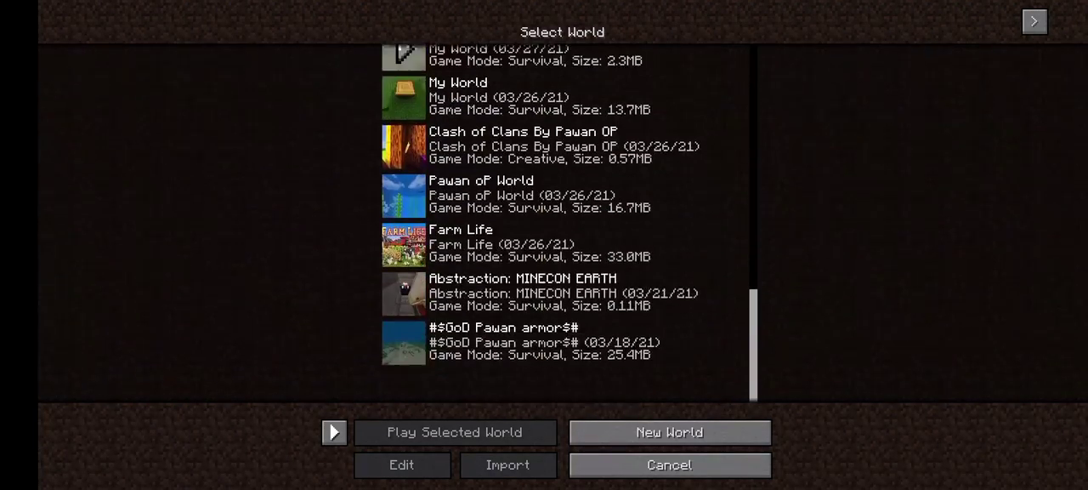
scroll(up, 3)
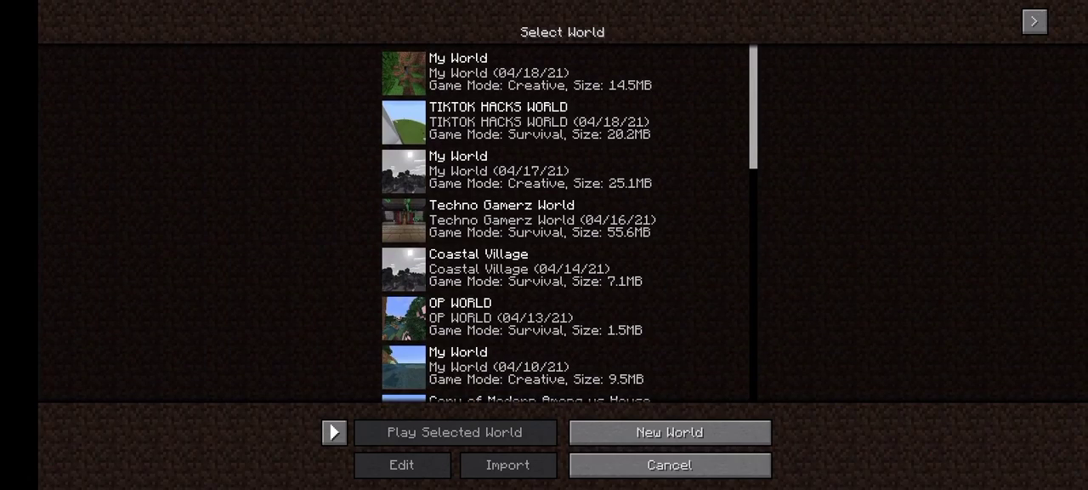
click(670, 465)
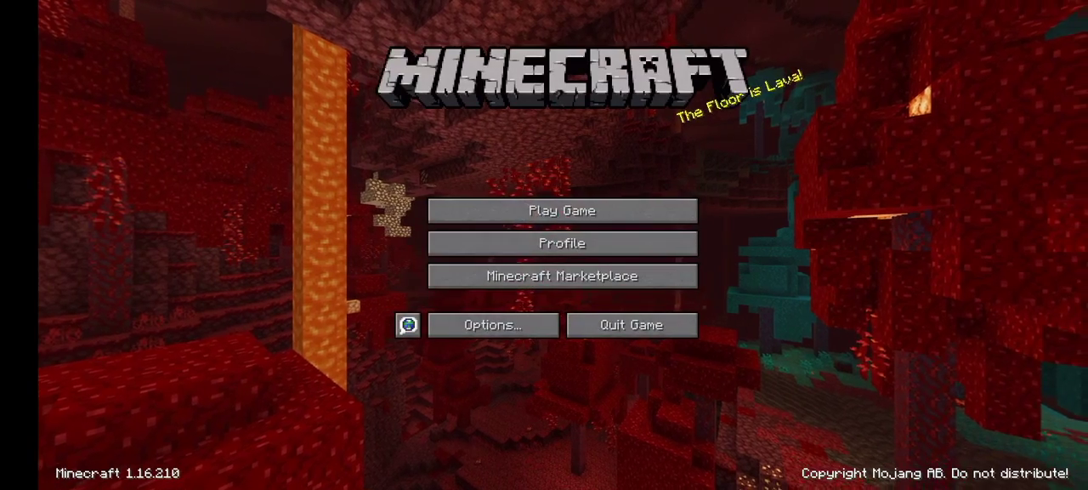
- Reach Select Resource Packs via Java-style Options and confirm with Done to reload packs
click(561, 211)
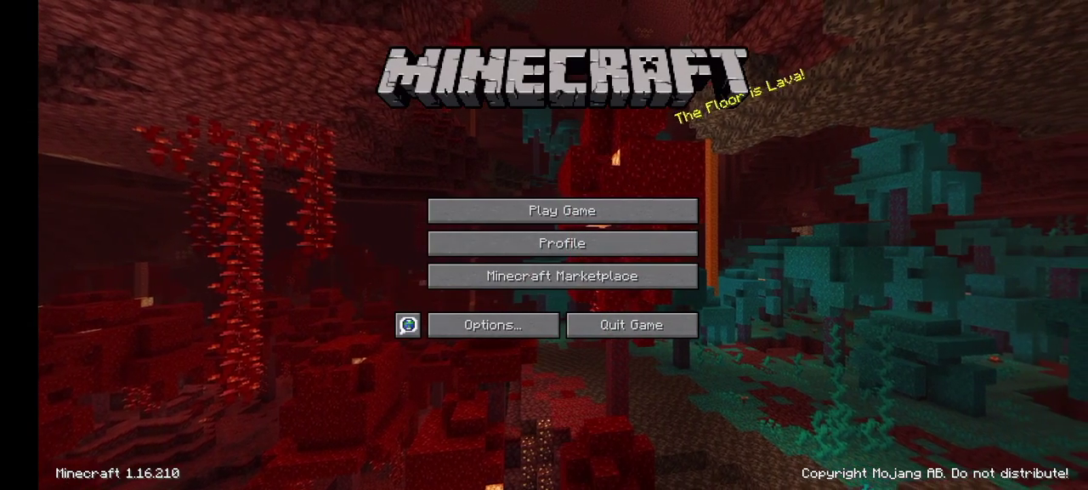
click(561, 211)
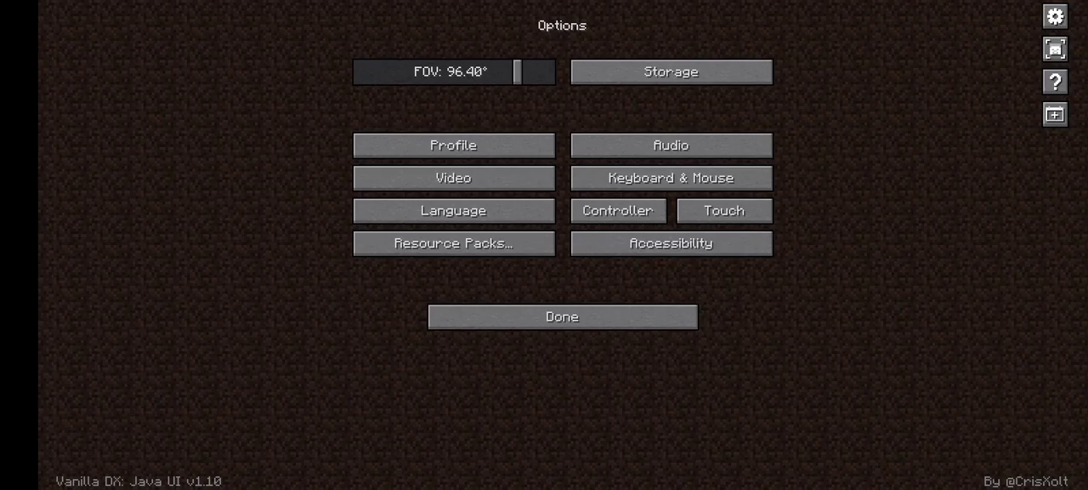
click(452, 243)
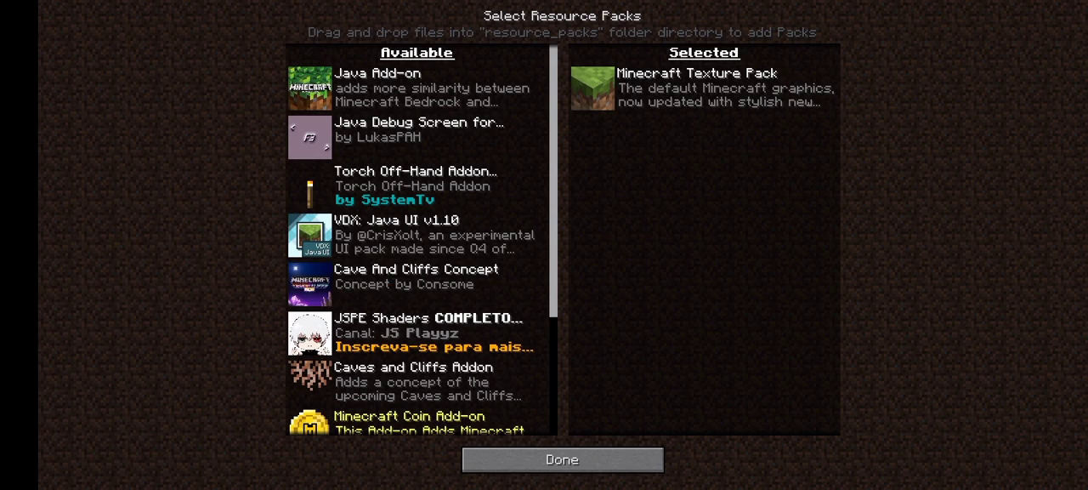
click(561, 459)
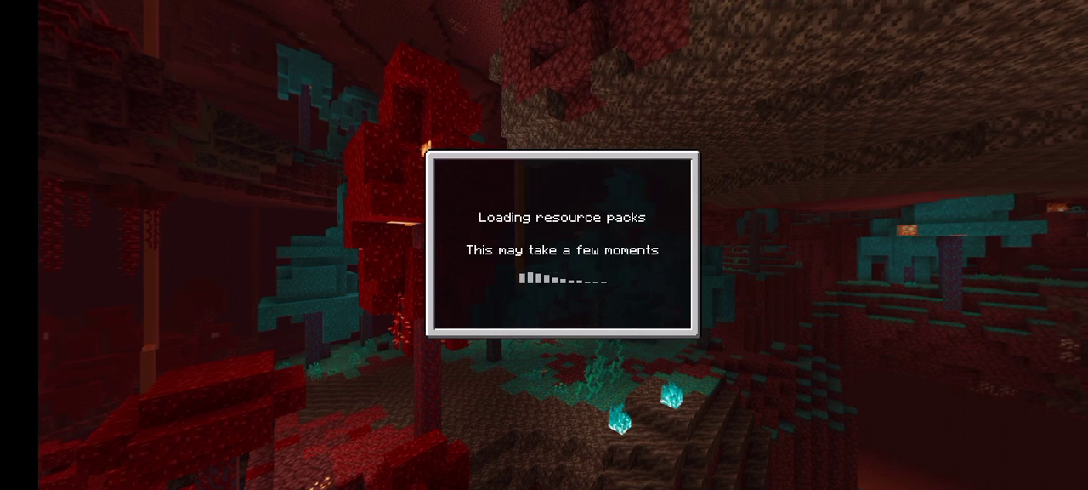